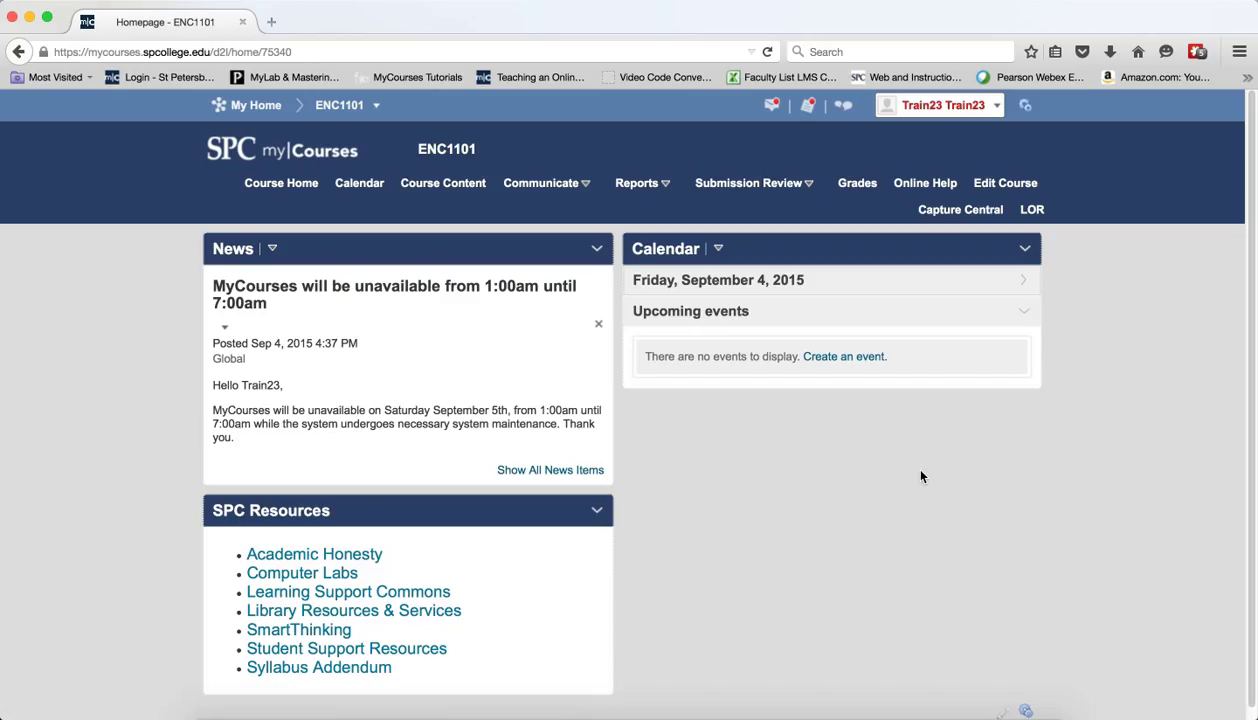
{"action": "mouse_move", "coordinate": [876, 496]}
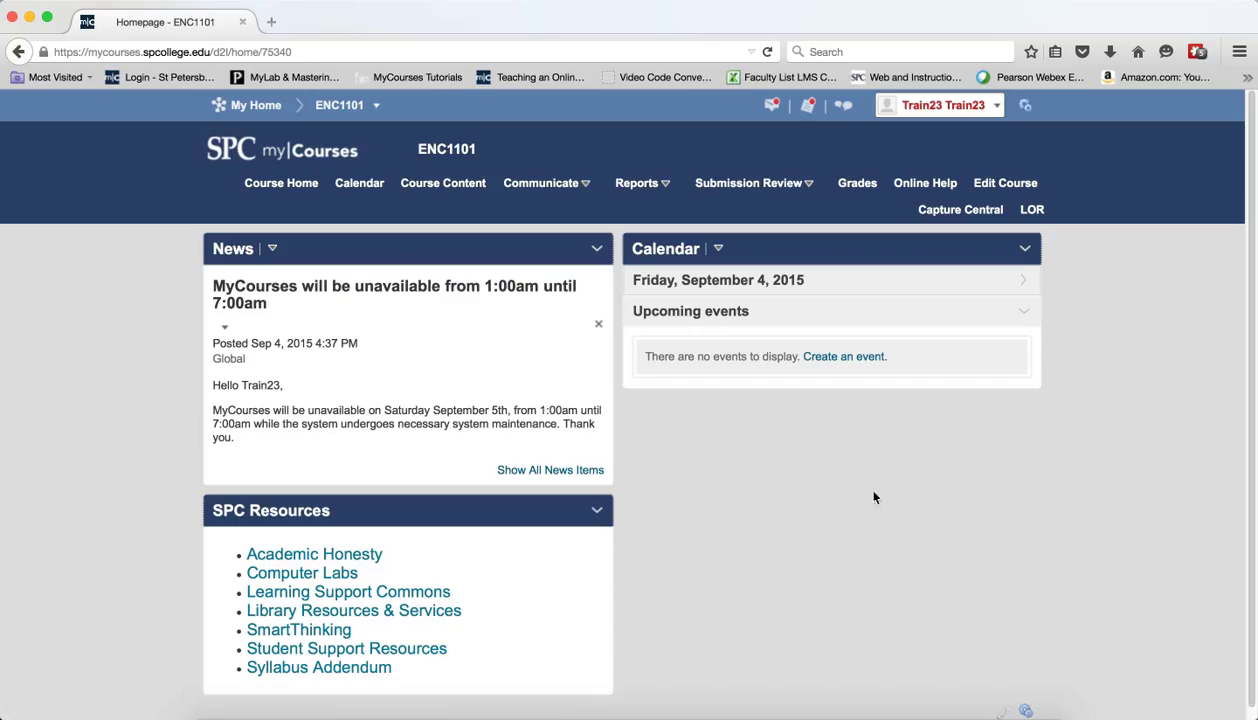
{"action": "mouse_move", "coordinate": [830, 492]}
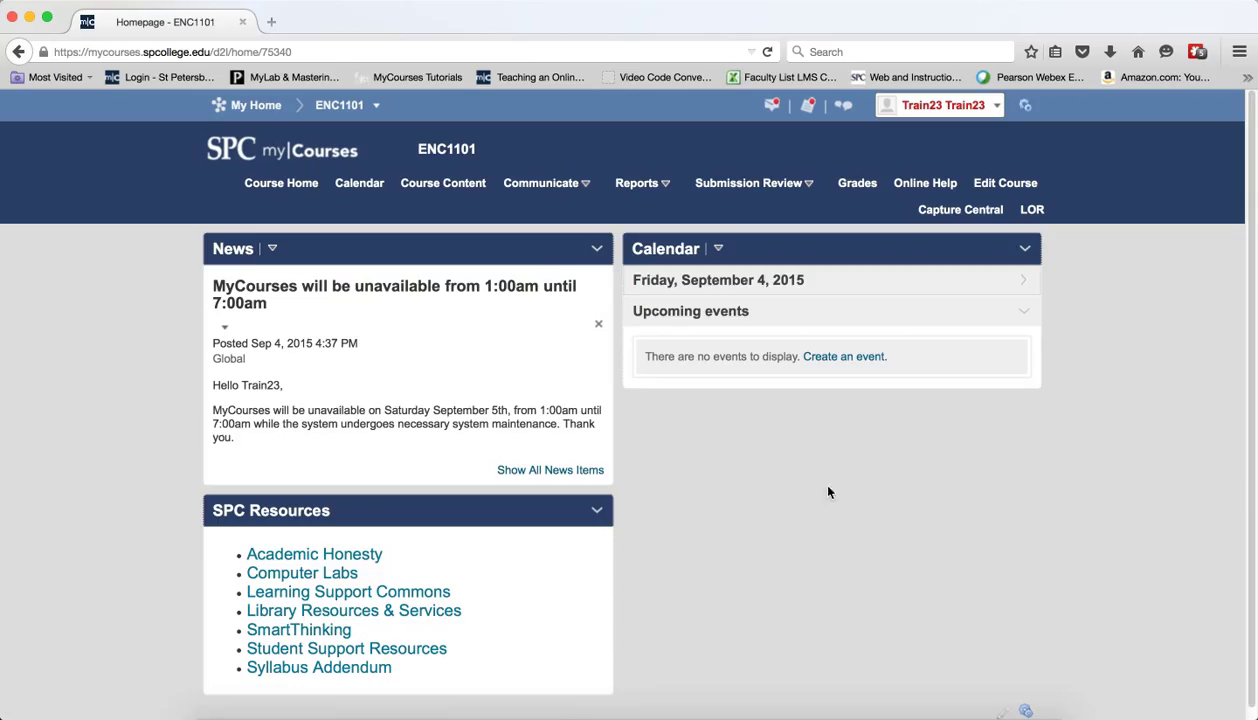
Step: Go to Course Content for the ENC1101 course from the navbar
{"action": "left_click", "coordinate": [444, 184]}
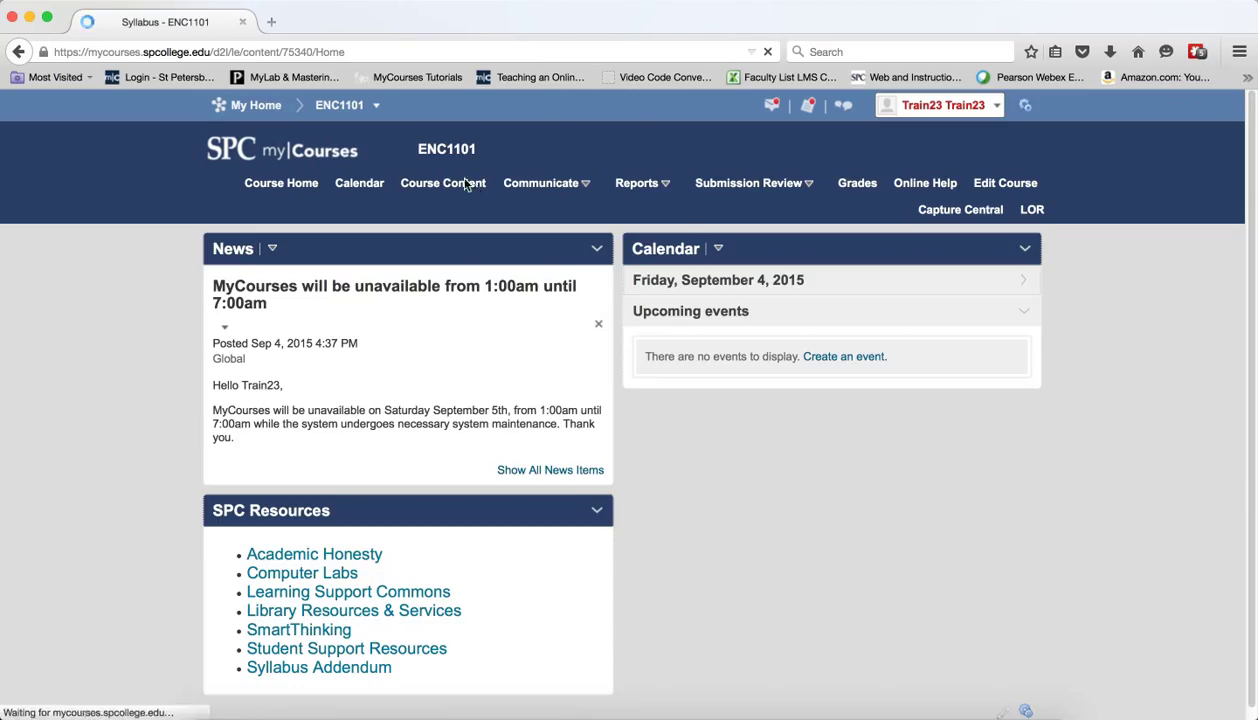
{"action": "left_click", "coordinate": [442, 184]}
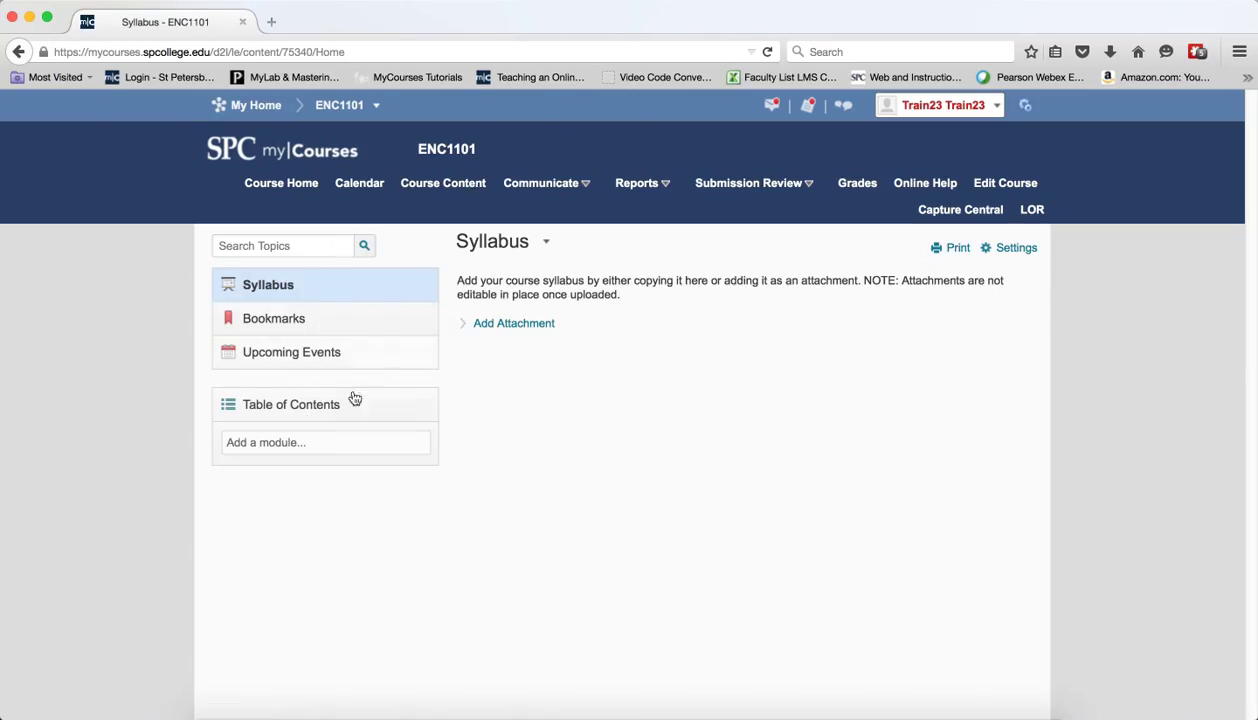
Step: Show the ENC1101 Table of Contents, which has no modules yet
{"action": "left_click", "coordinate": [292, 404]}
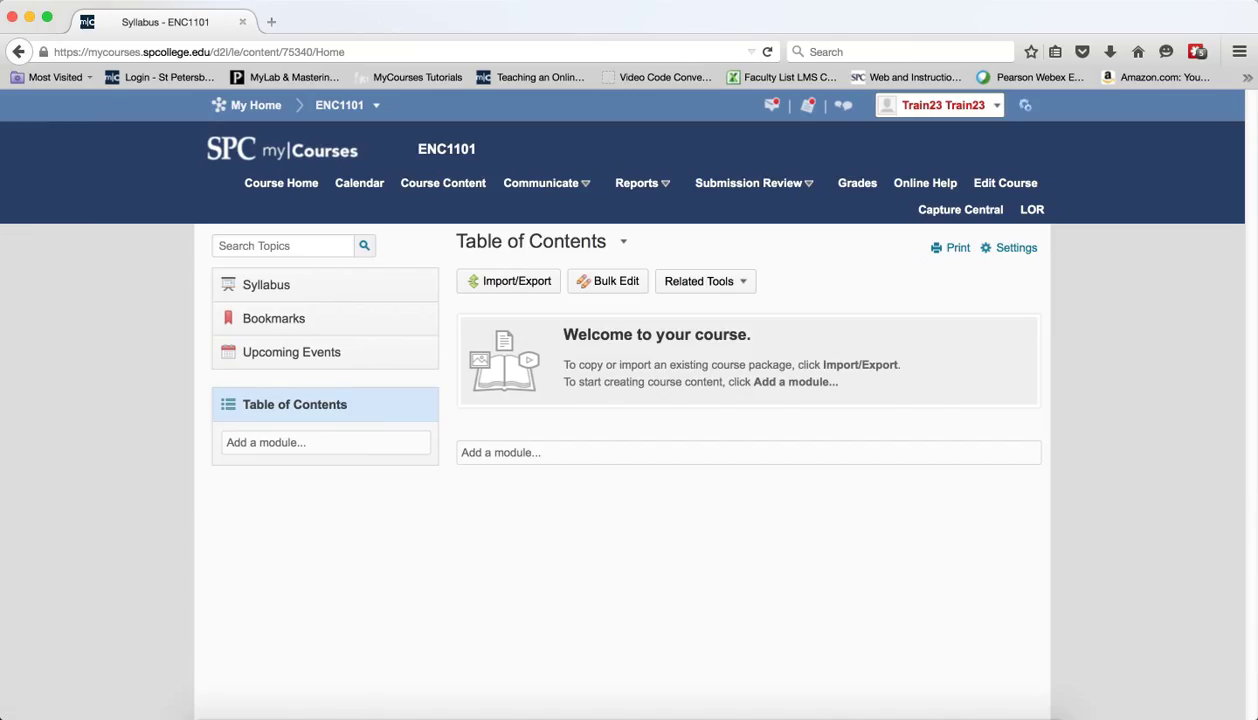
{"action": "mouse_move", "coordinate": [692, 524]}
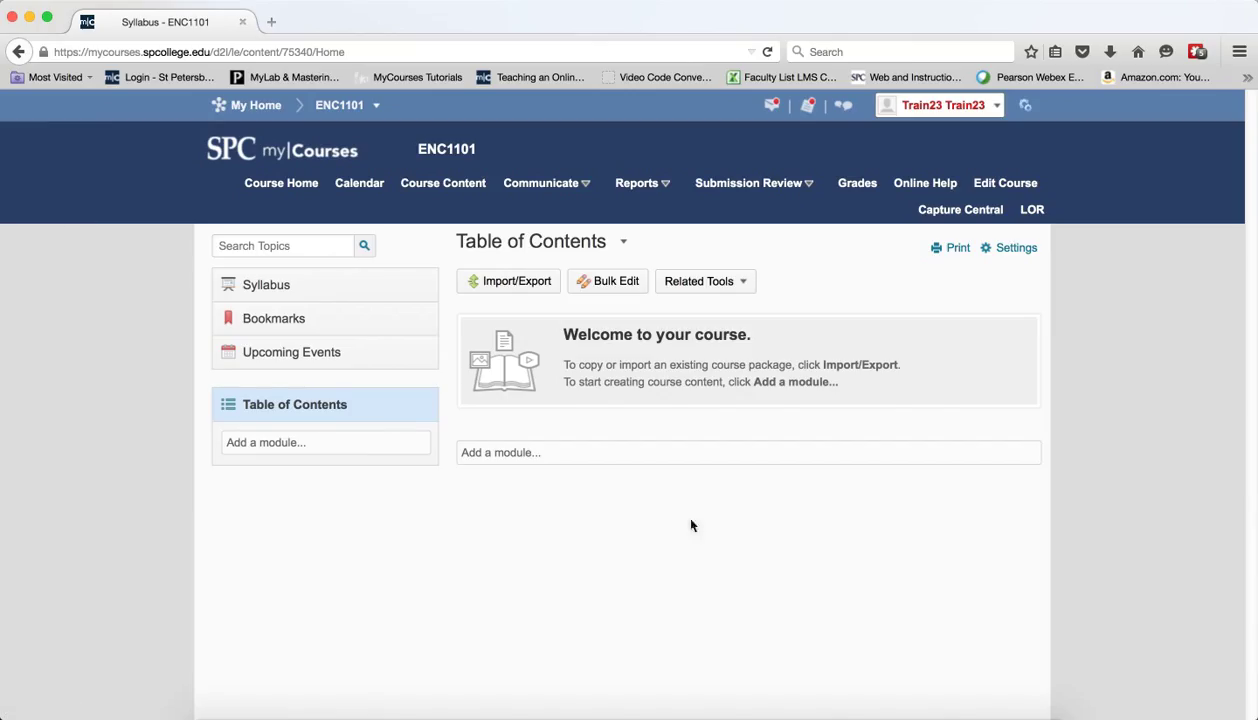
{"action": "mouse_move", "coordinate": [512, 532]}
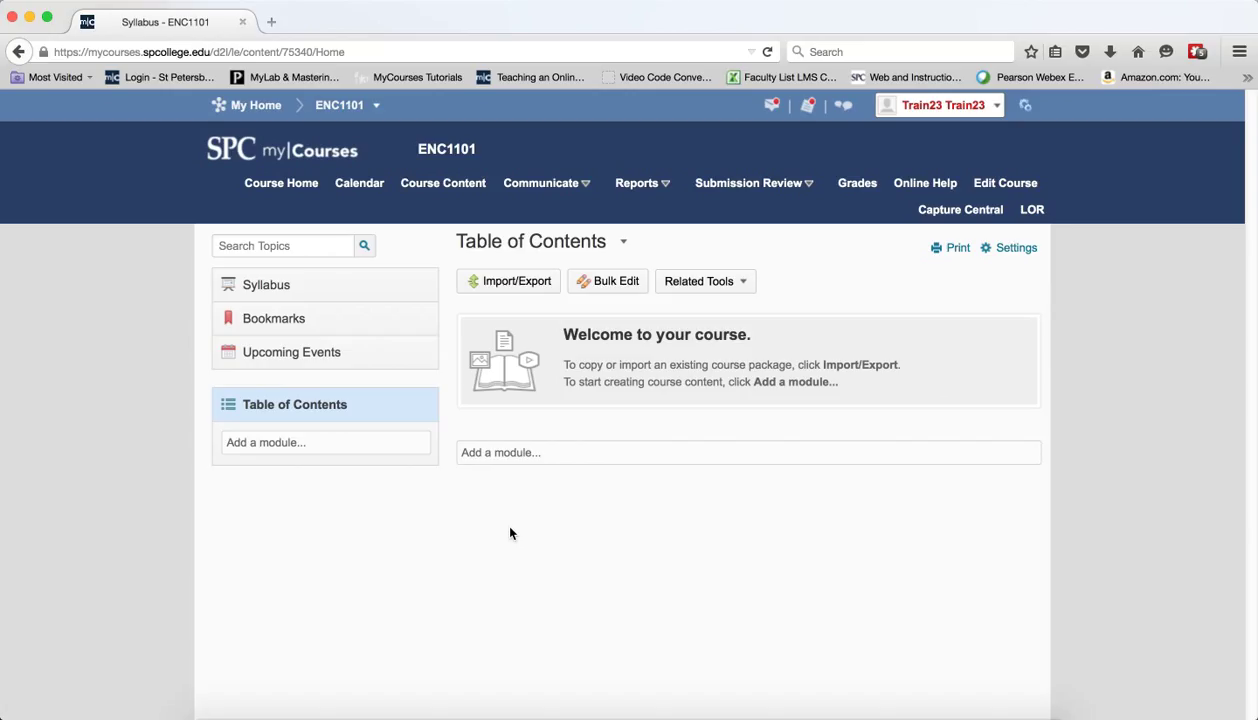
{"action": "mouse_move", "coordinate": [524, 520]}
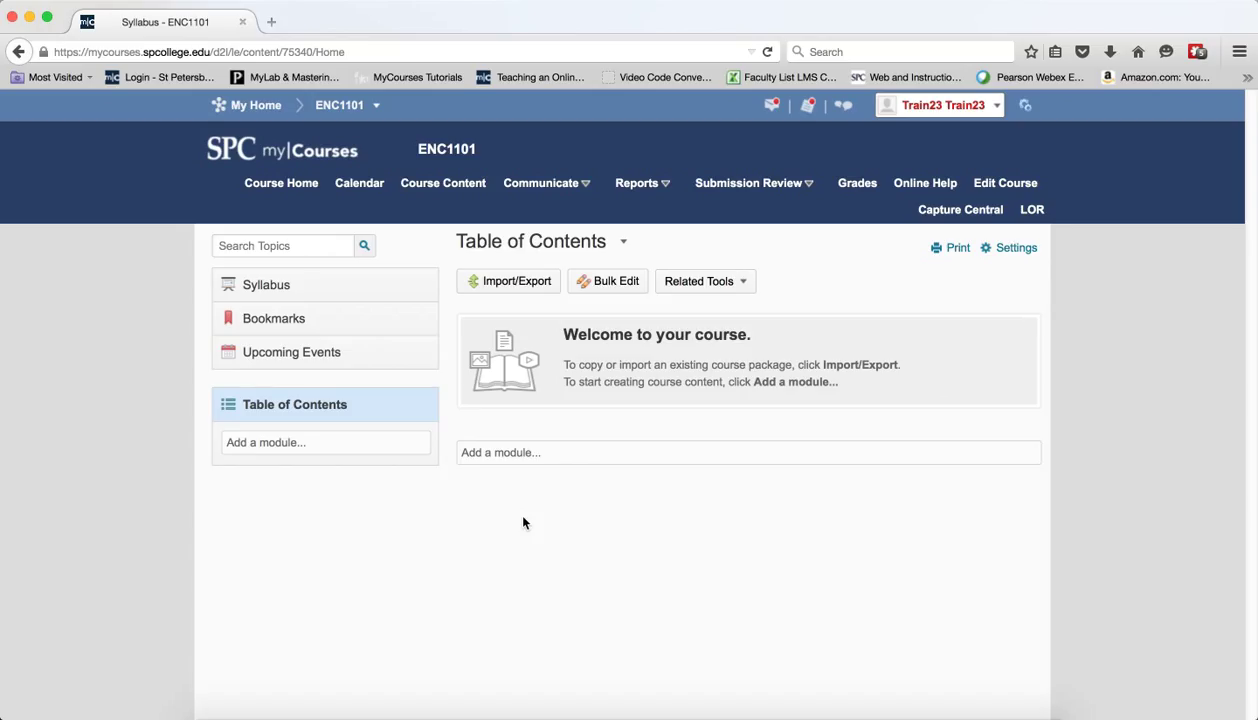
{"action": "mouse_move", "coordinate": [520, 286]}
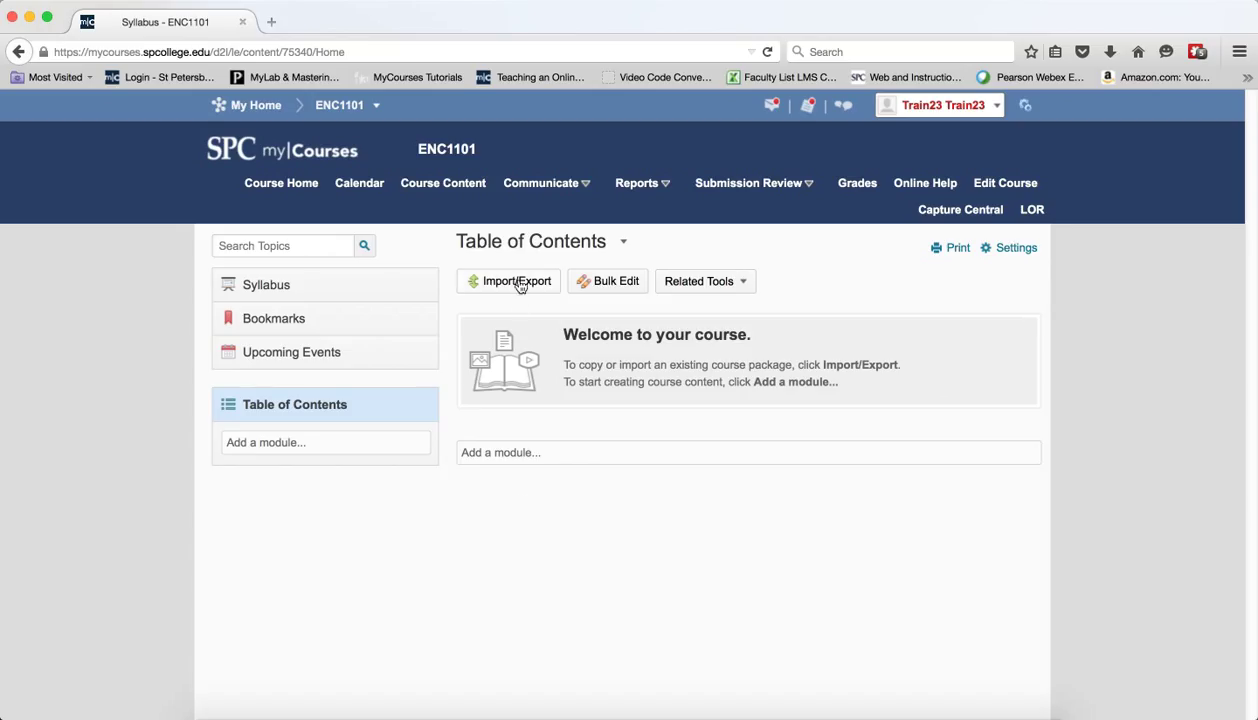
{"action": "mouse_move", "coordinate": [518, 294]}
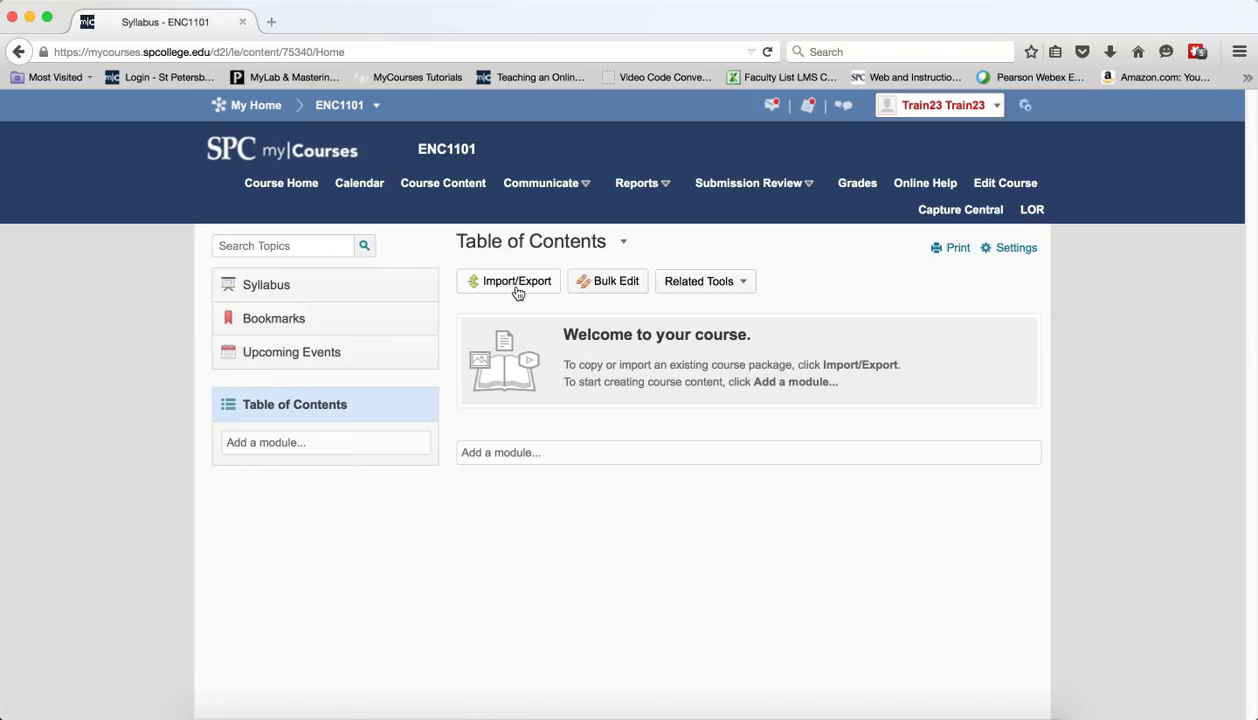
Step: In Import/Export/Copy Components, choose Parent Template of Current Offering as the copy source
{"action": "left_click", "coordinate": [514, 280]}
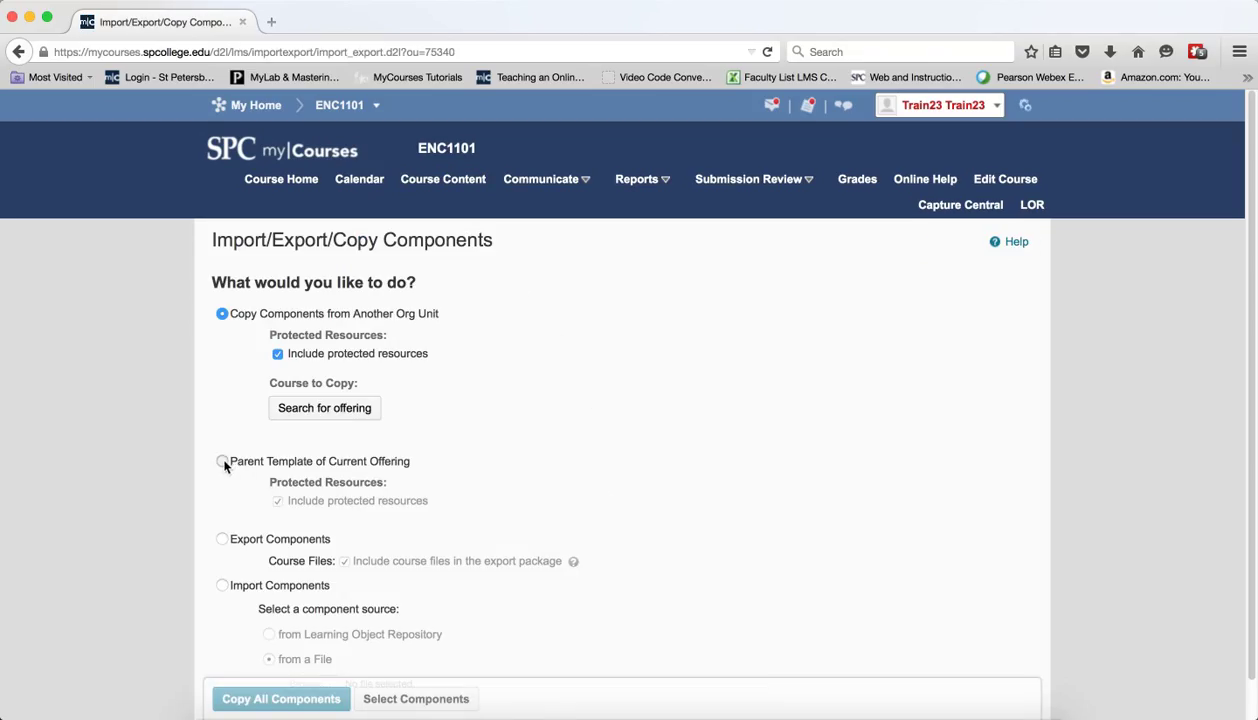
{"action": "left_click", "coordinate": [220, 460]}
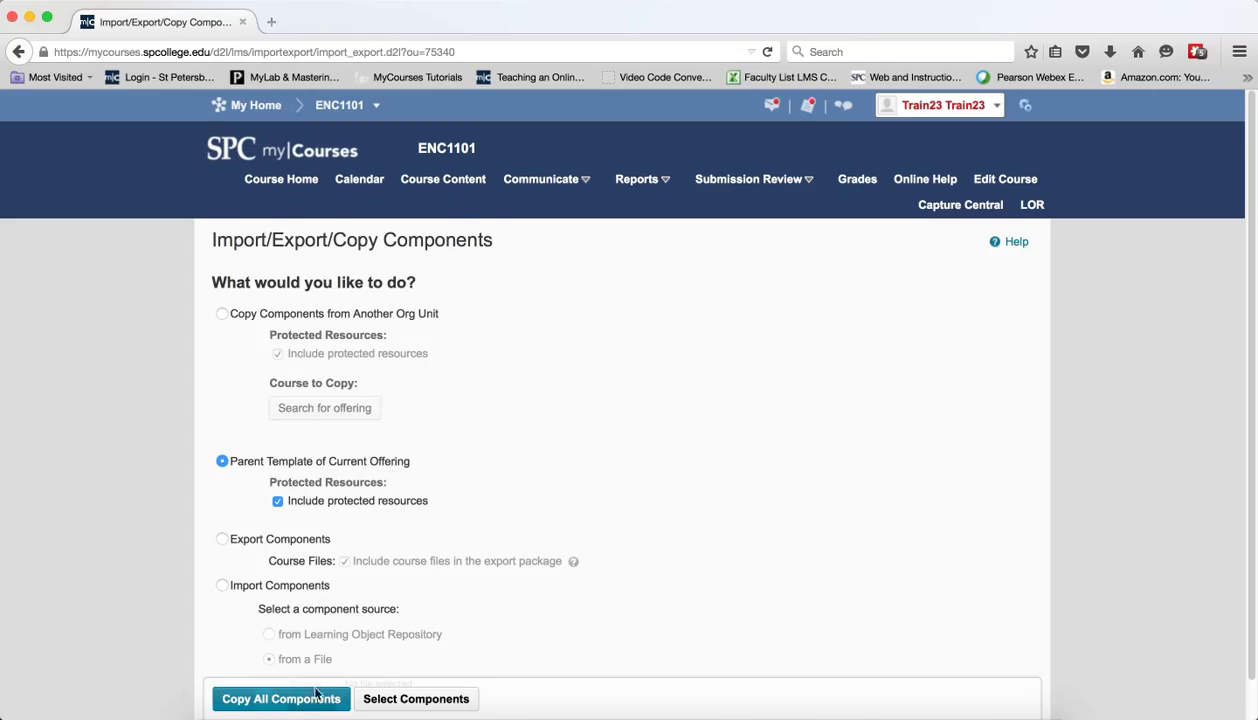
Step: Start Copy All Components so Composition I is copied into the ENC1101 shell
{"action": "left_click", "coordinate": [280, 700]}
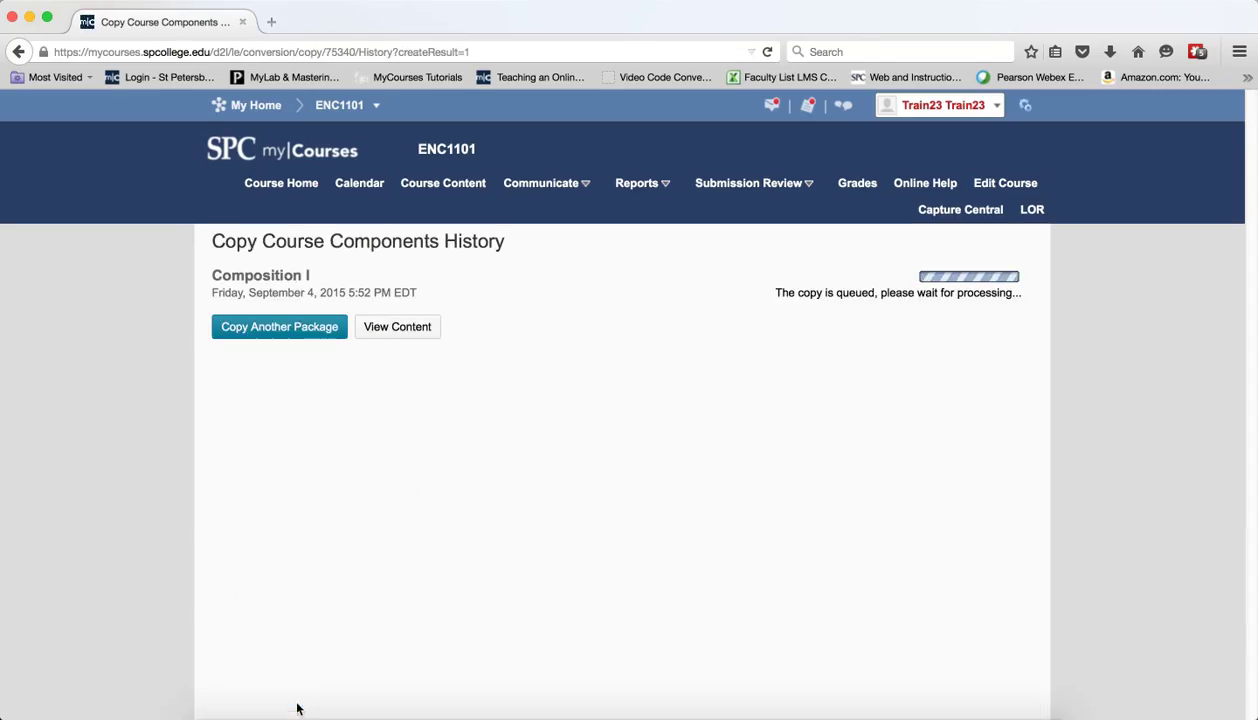
{"action": "mouse_move", "coordinate": [1112, 490]}
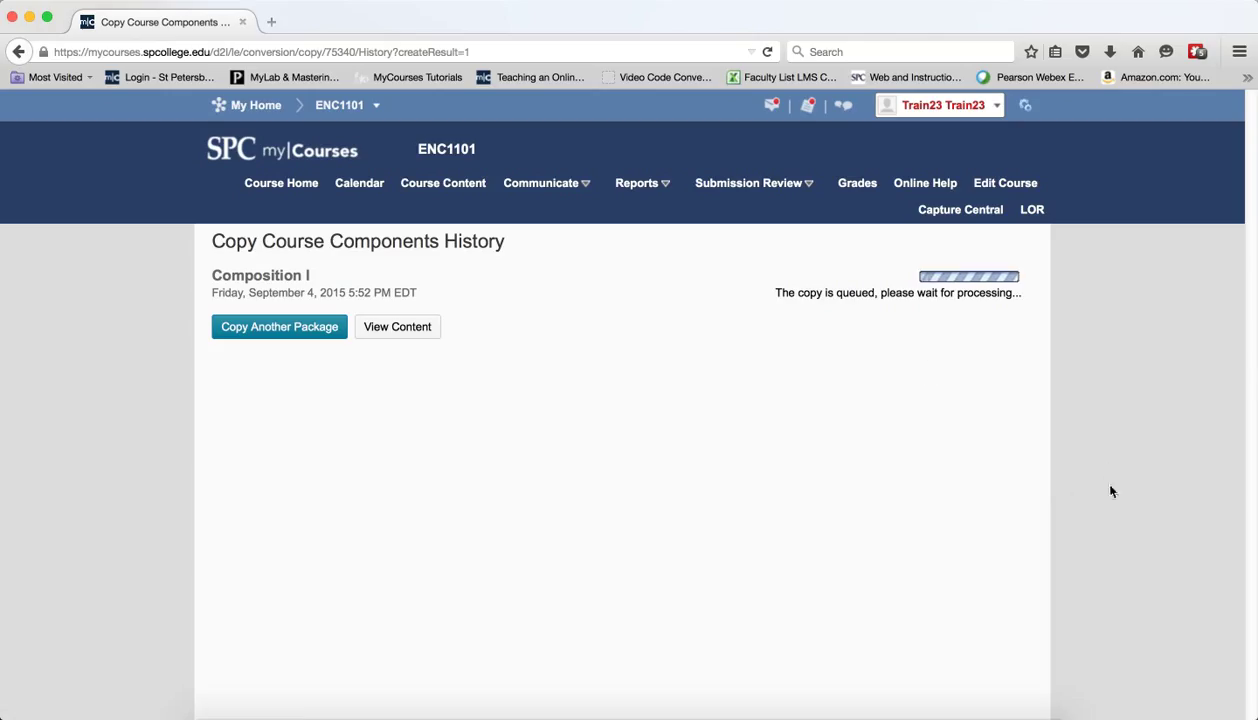
{"action": "mouse_move", "coordinate": [946, 472]}
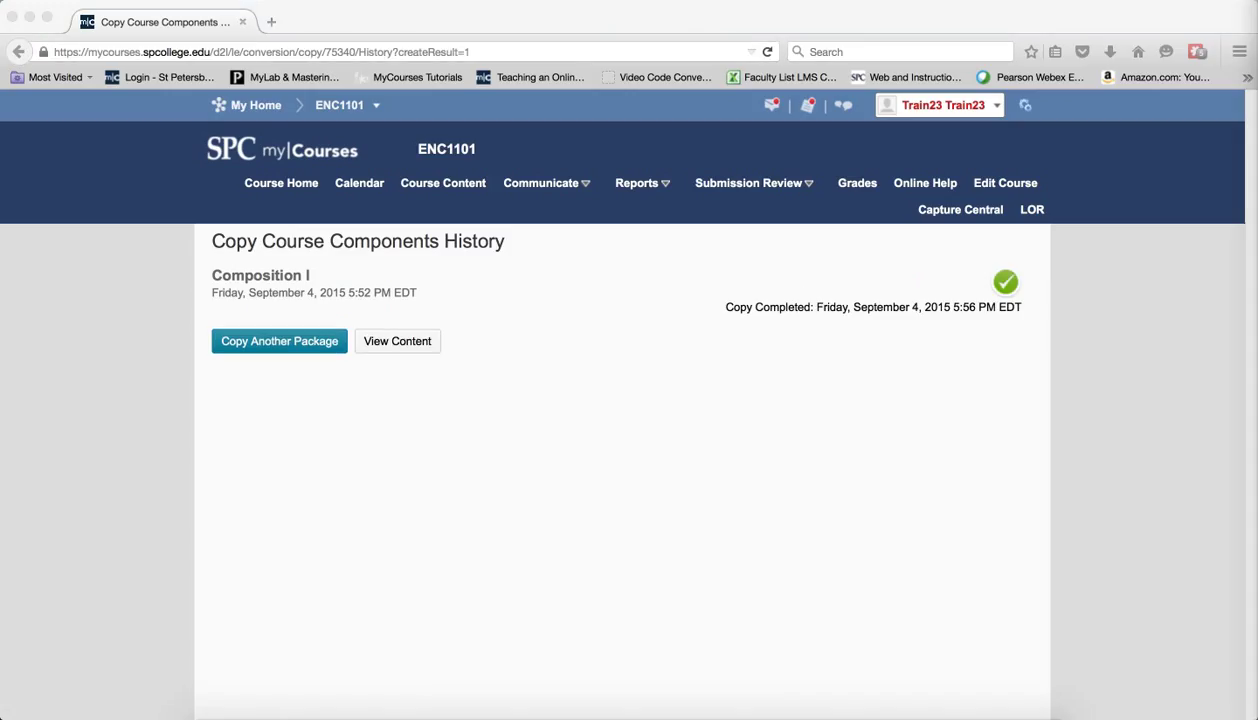
{"action": "mouse_move", "coordinate": [760, 500]}
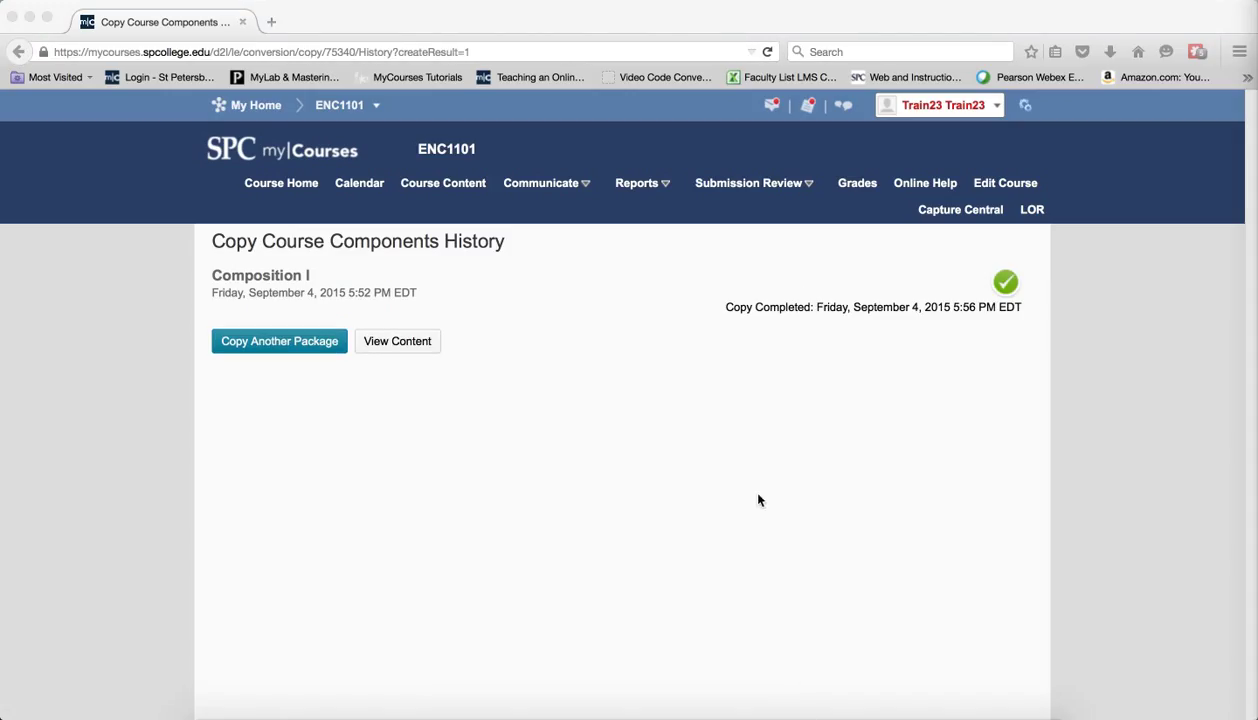
{"action": "mouse_move", "coordinate": [674, 520]}
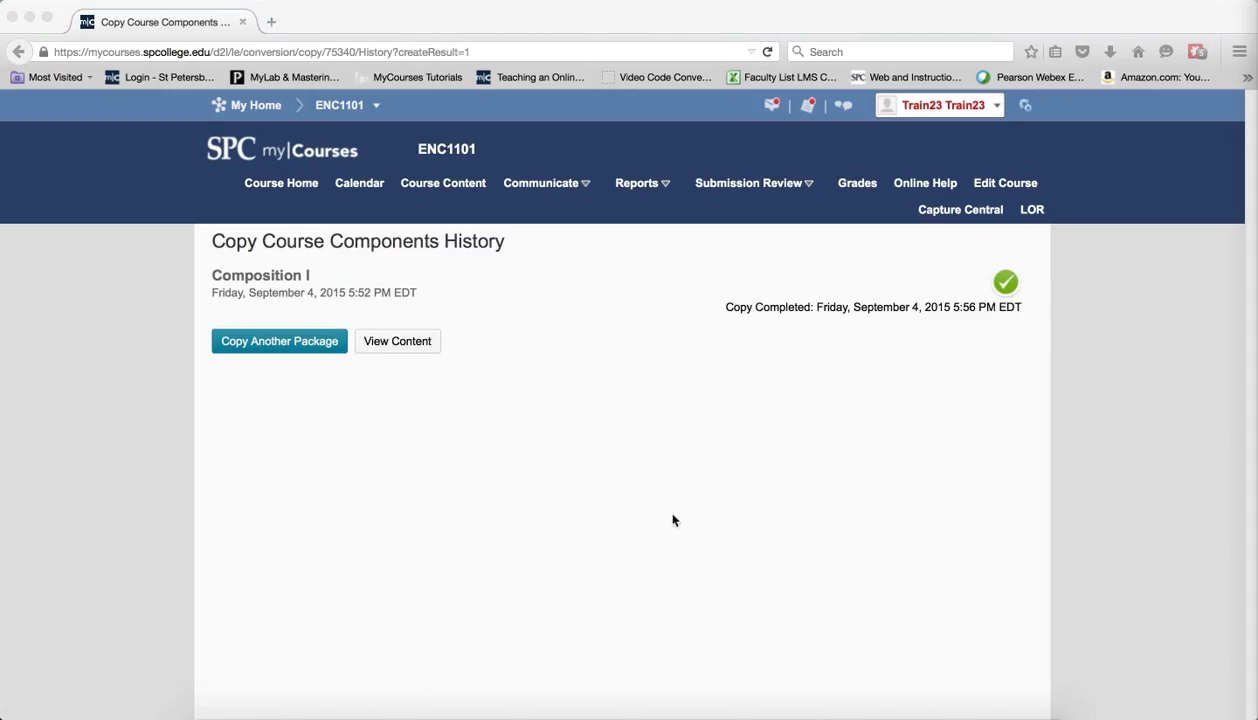
{"action": "mouse_move", "coordinate": [684, 510]}
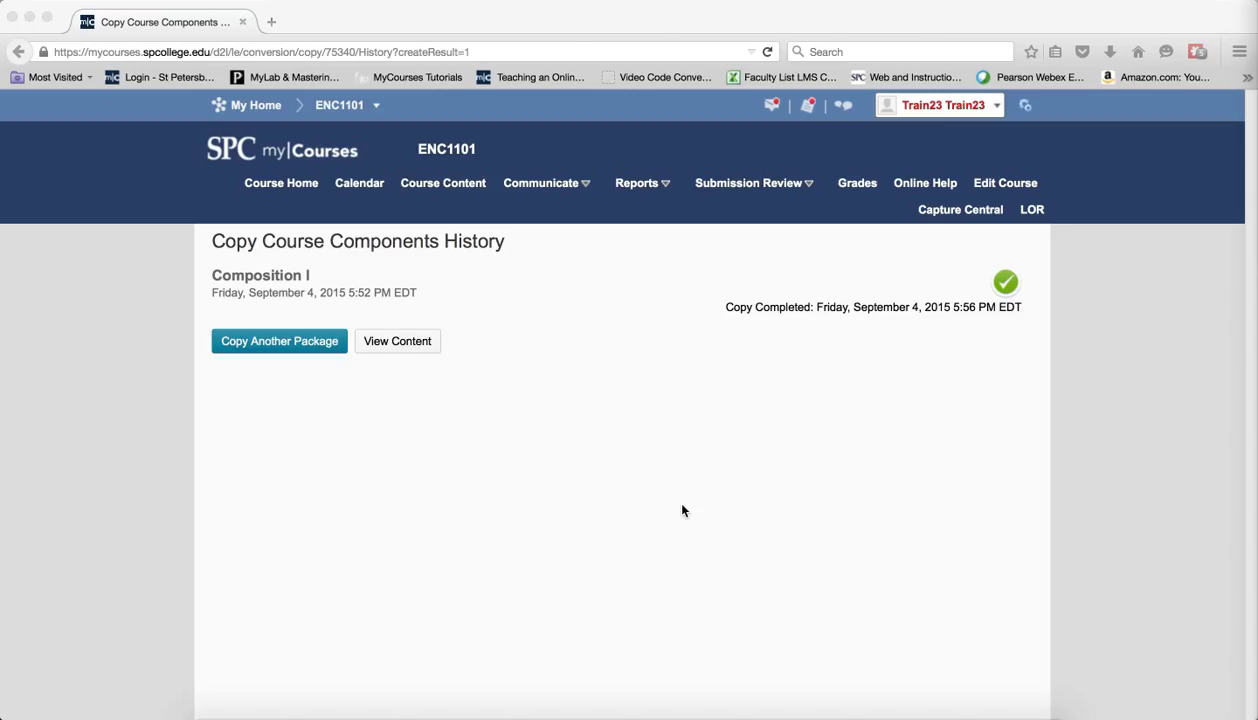
{"action": "mouse_move", "coordinate": [570, 244]}
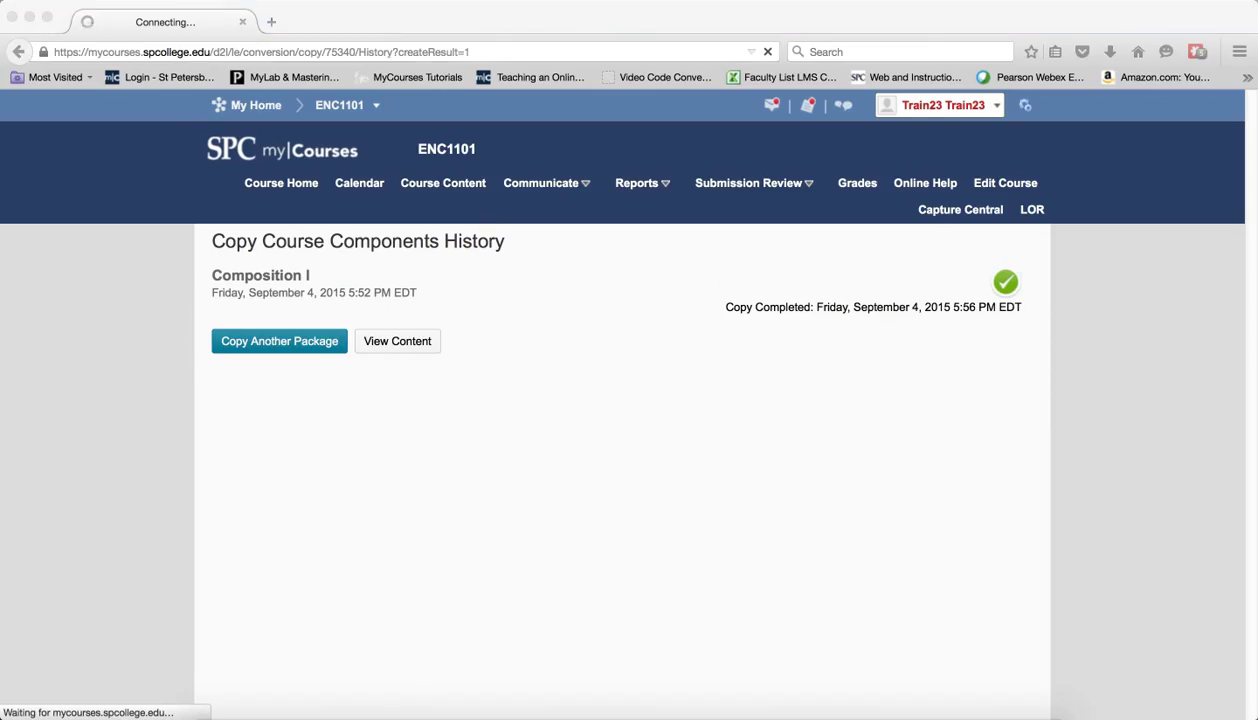
Step: In Table of Contents, expand 1 - Writing in the Humanities and show 1.1 Exploring the Topic
{"action": "left_click", "coordinate": [398, 340]}
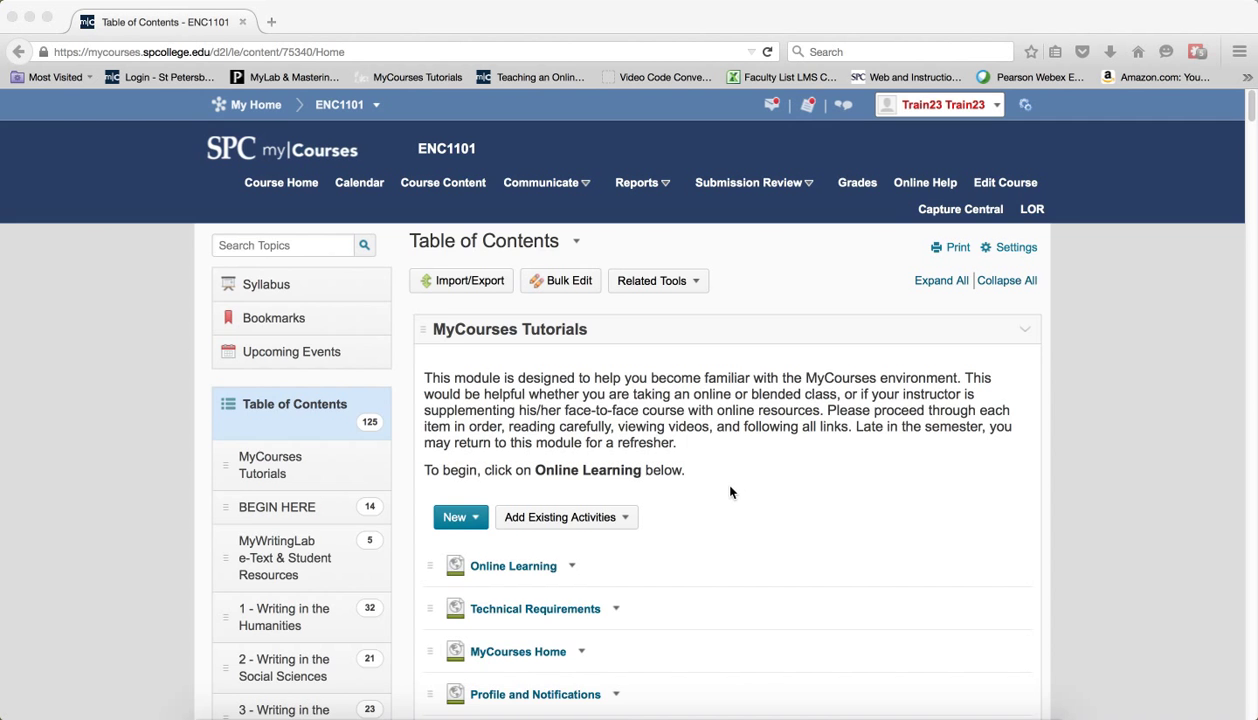
{"action": "scroll", "scroll_direction": "down", "scroll_amount": 3}
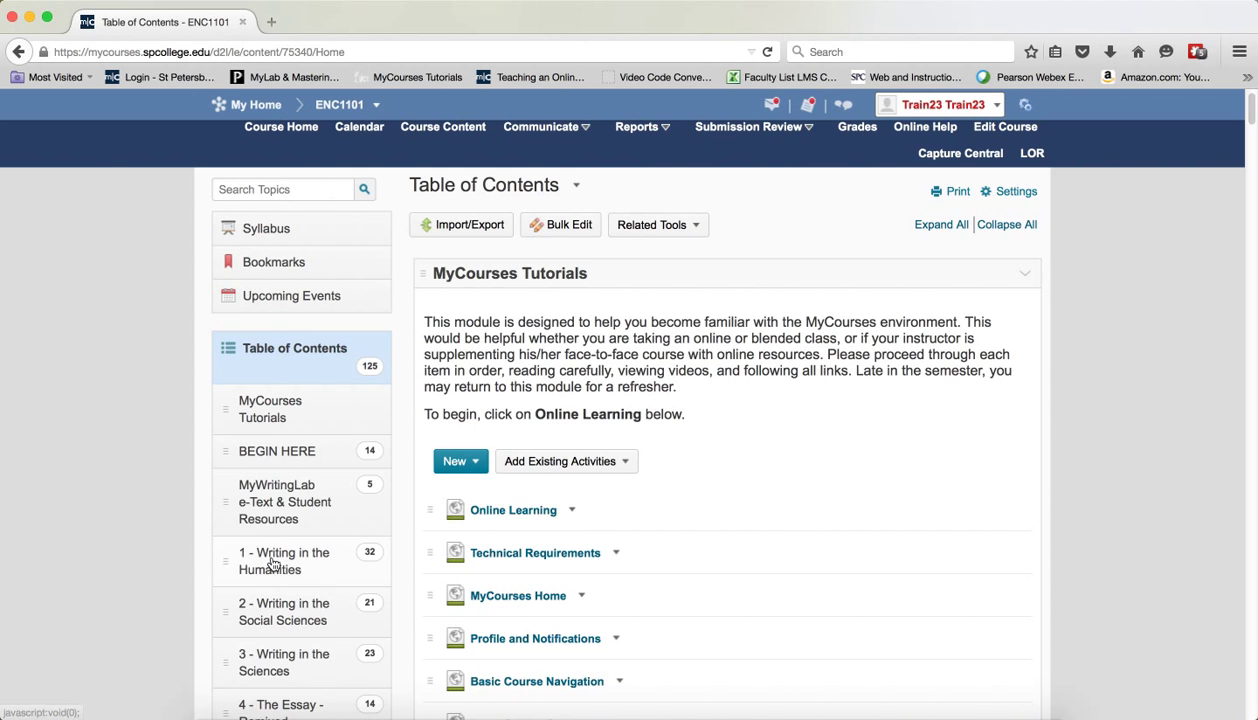
{"action": "left_click", "coordinate": [284, 560]}
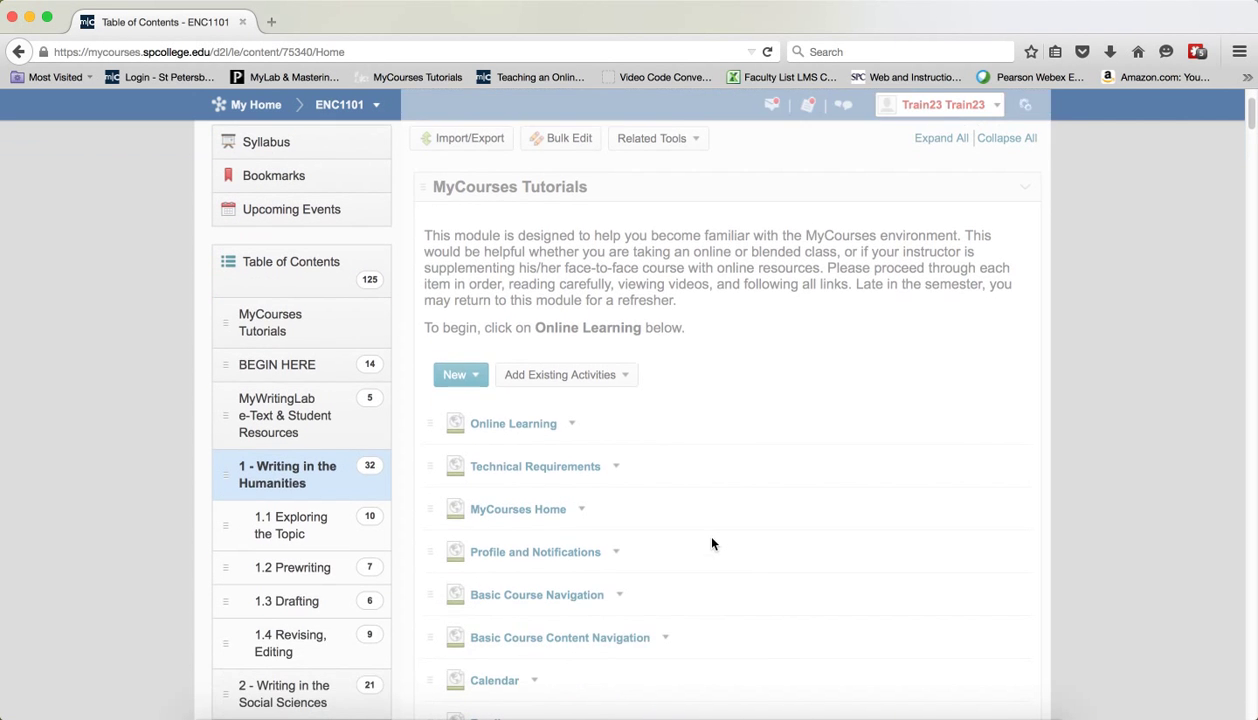
{"action": "left_click", "coordinate": [288, 474]}
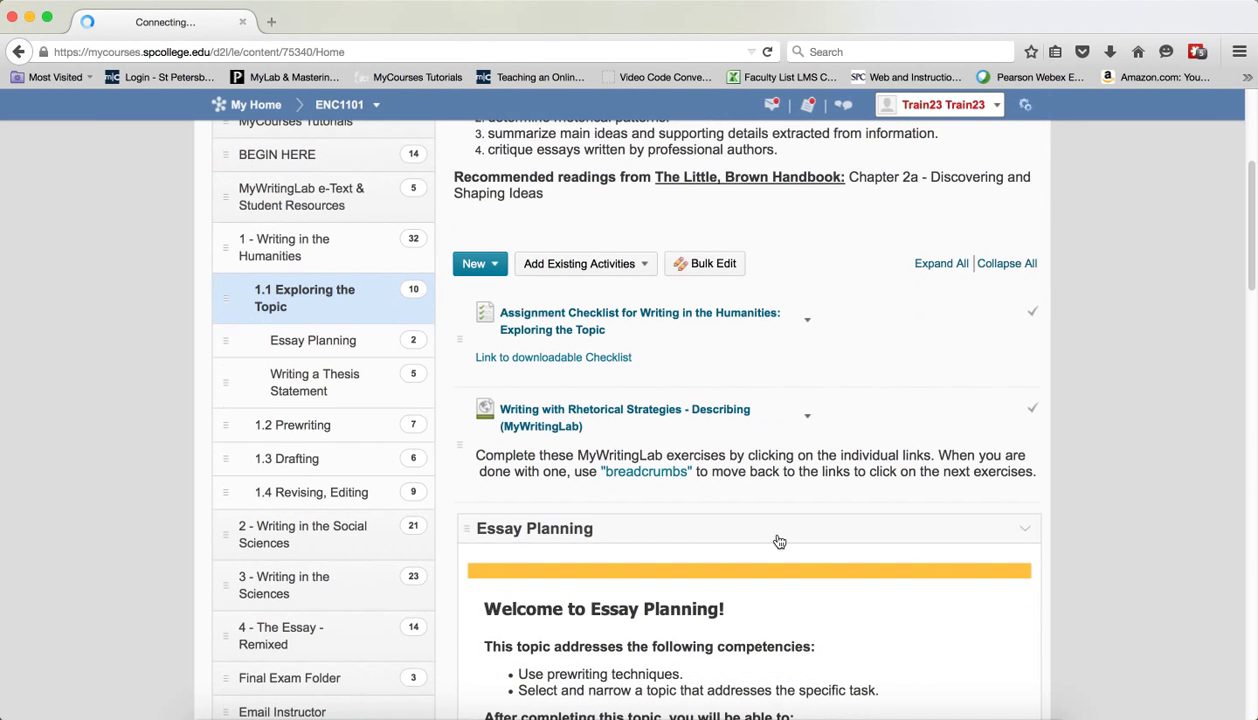
{"action": "scroll", "scroll_direction": "down", "scroll_amount": 3}
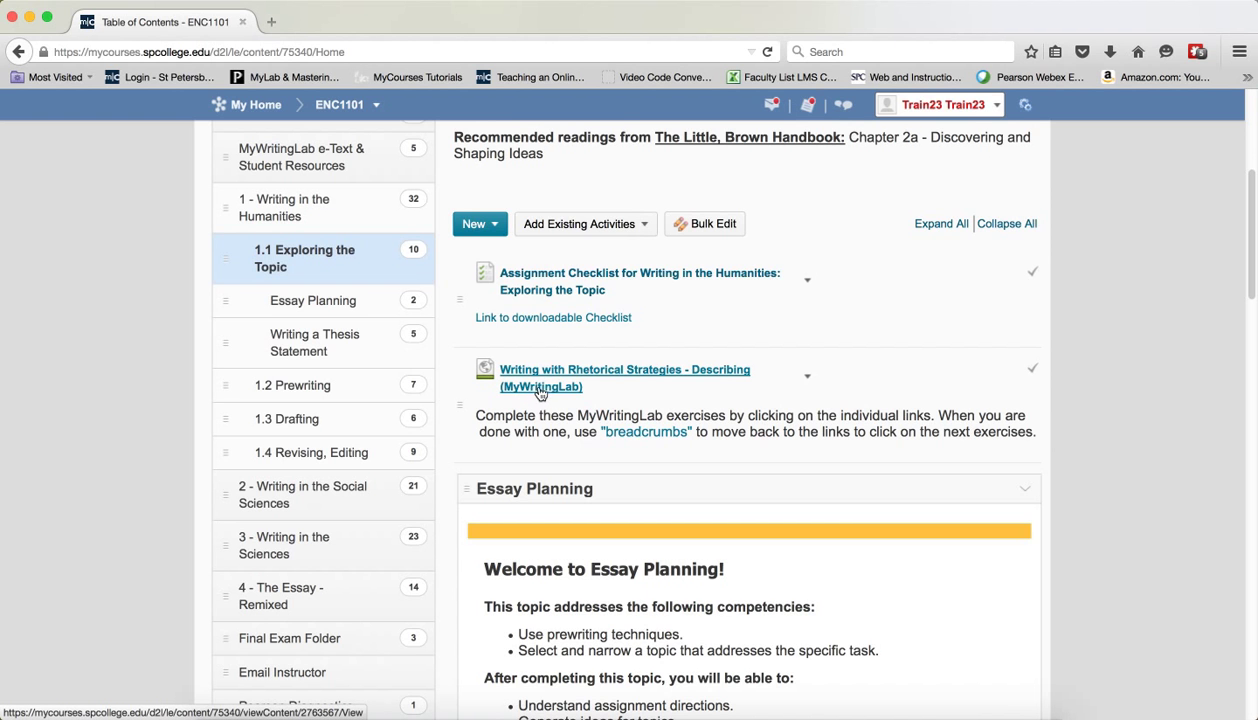
{"action": "mouse_move", "coordinate": [560, 394]}
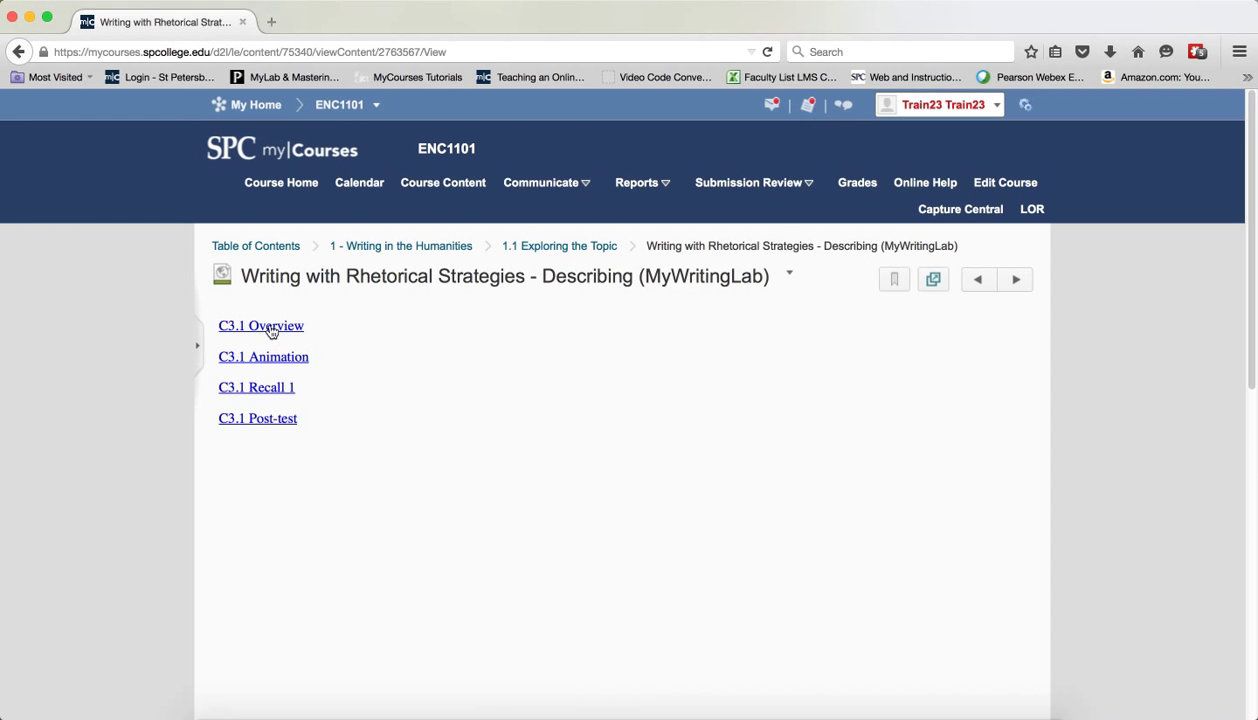
Step: Launch C3.1 Overview and accept Pearson's End-User License Agreement and Privacy Policy
{"action": "left_click", "coordinate": [260, 324]}
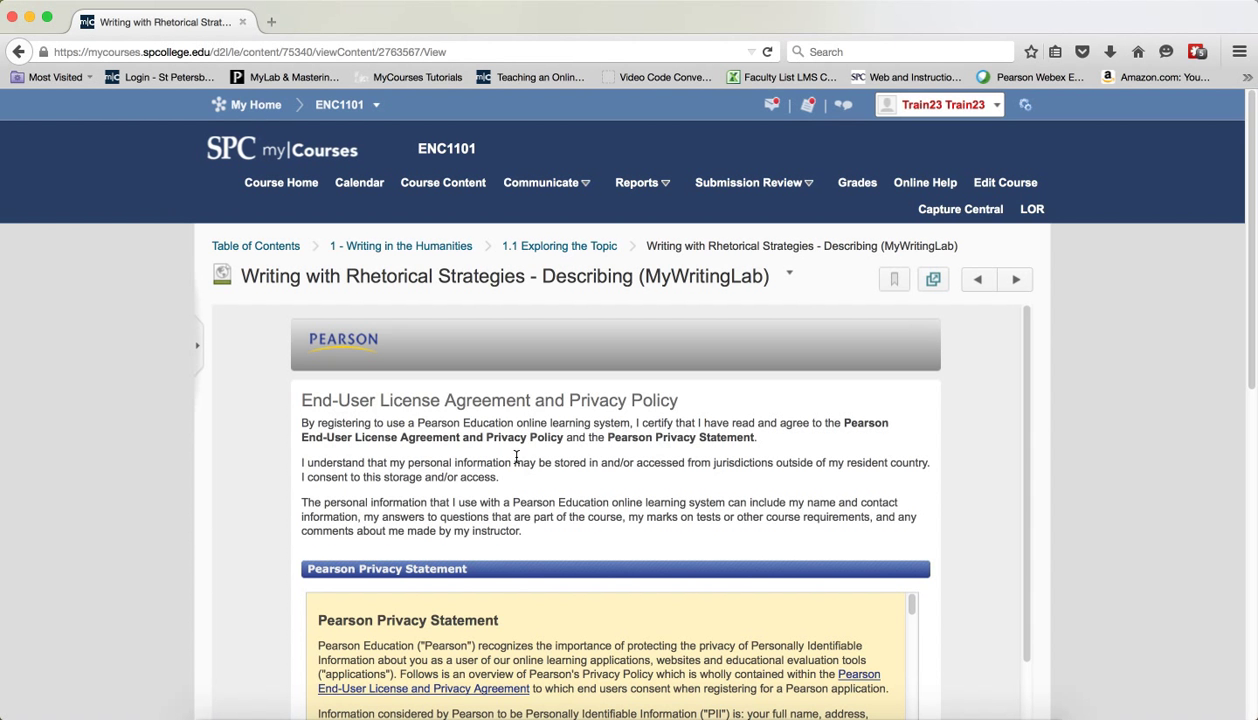
{"action": "mouse_move", "coordinate": [1248, 354]}
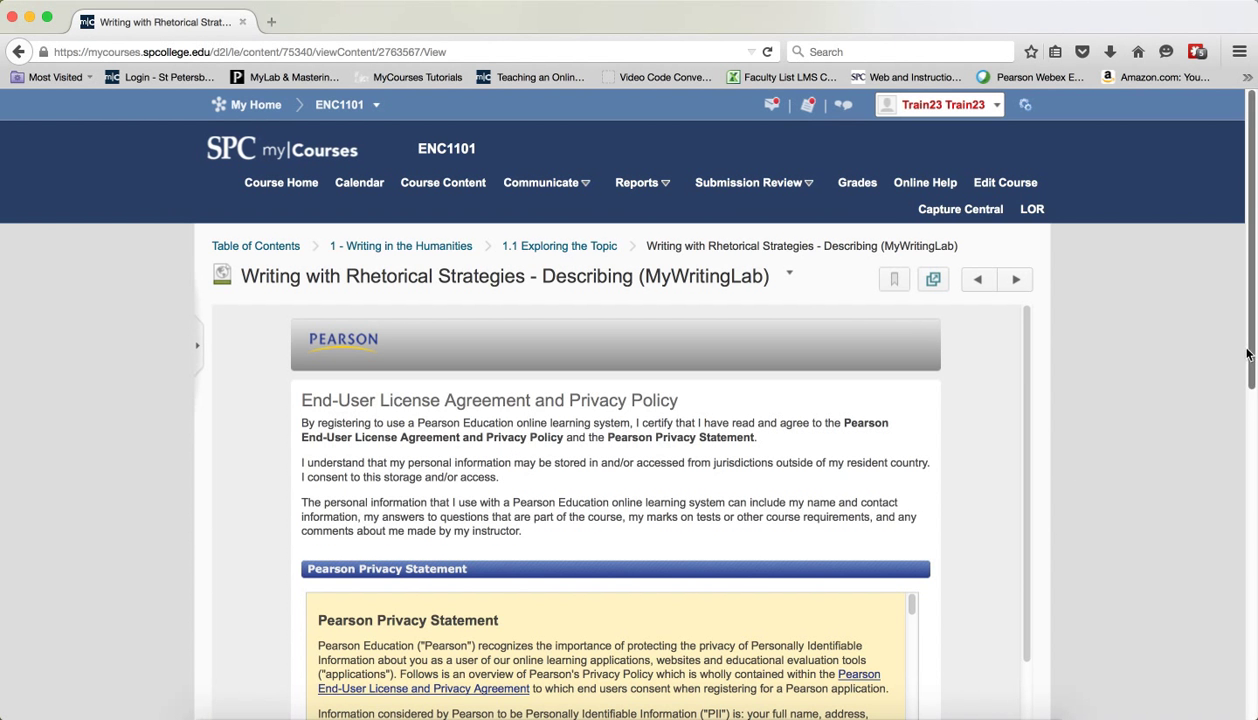
{"action": "scroll", "scroll_direction": "down", "scroll_amount": 3}
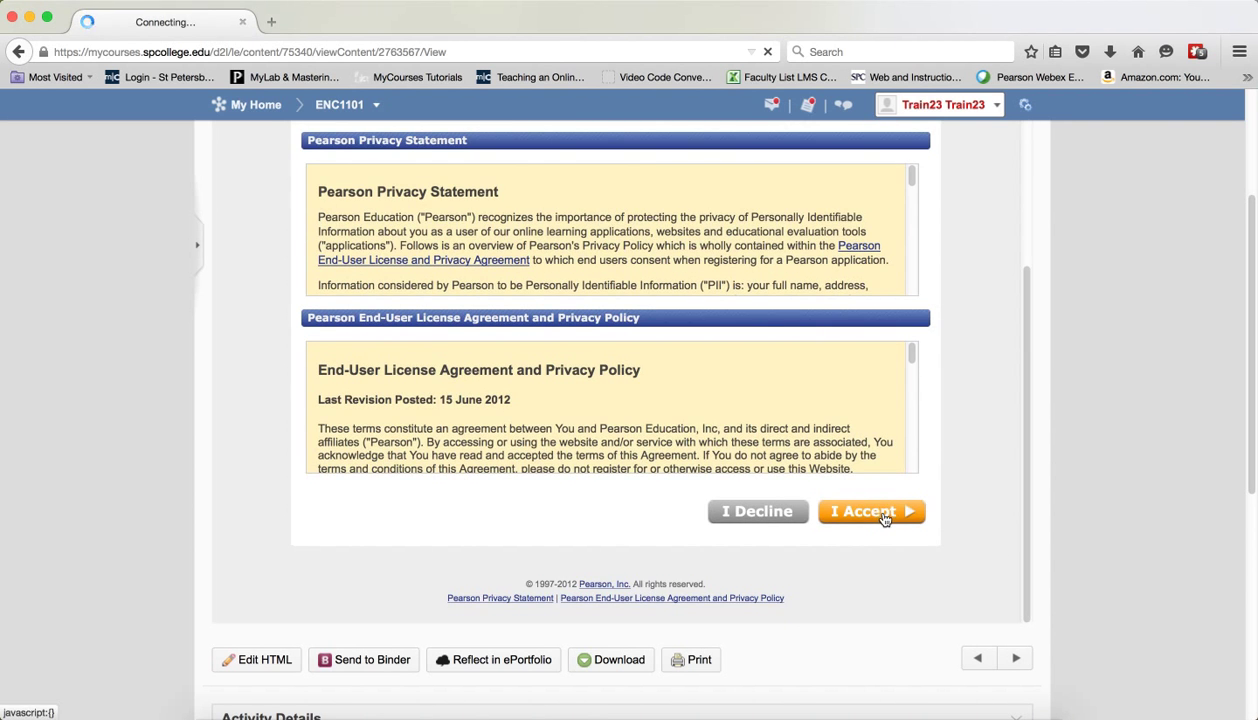
{"action": "left_click", "coordinate": [872, 512]}
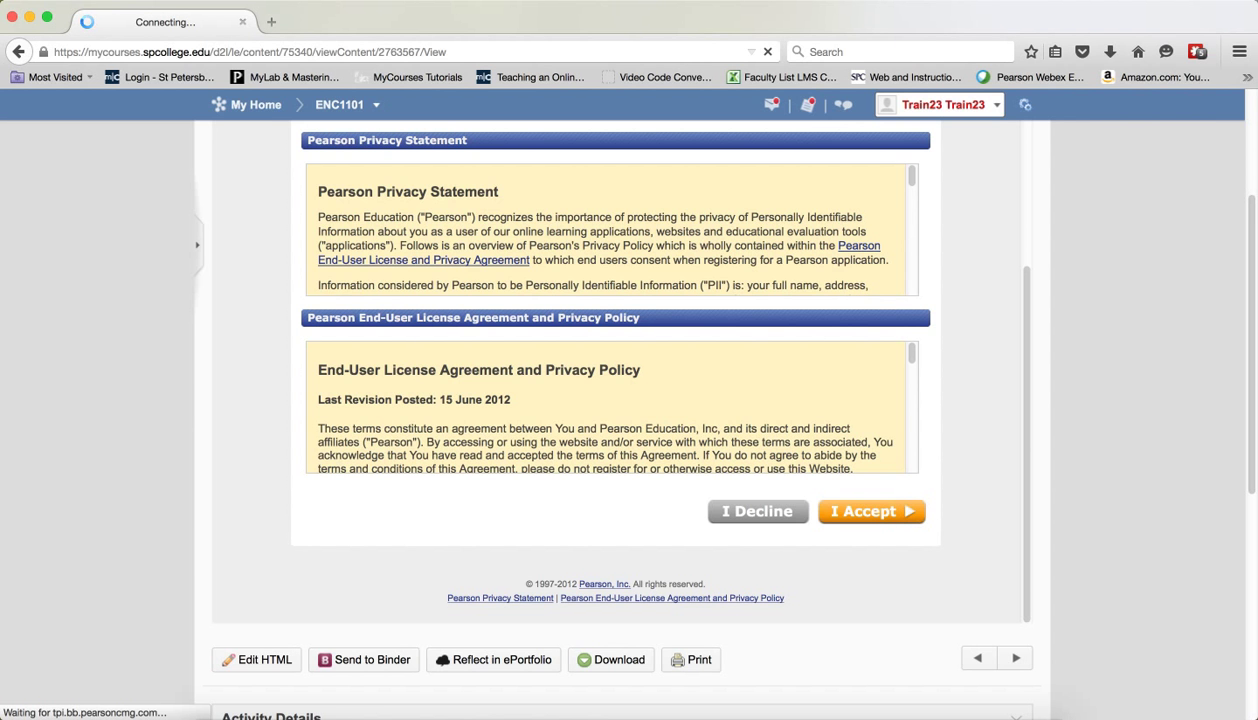
Step: Load the MyWritingLab C3.1 Overview homework page, currently scored 0%
{"action": "left_click", "coordinate": [872, 512]}
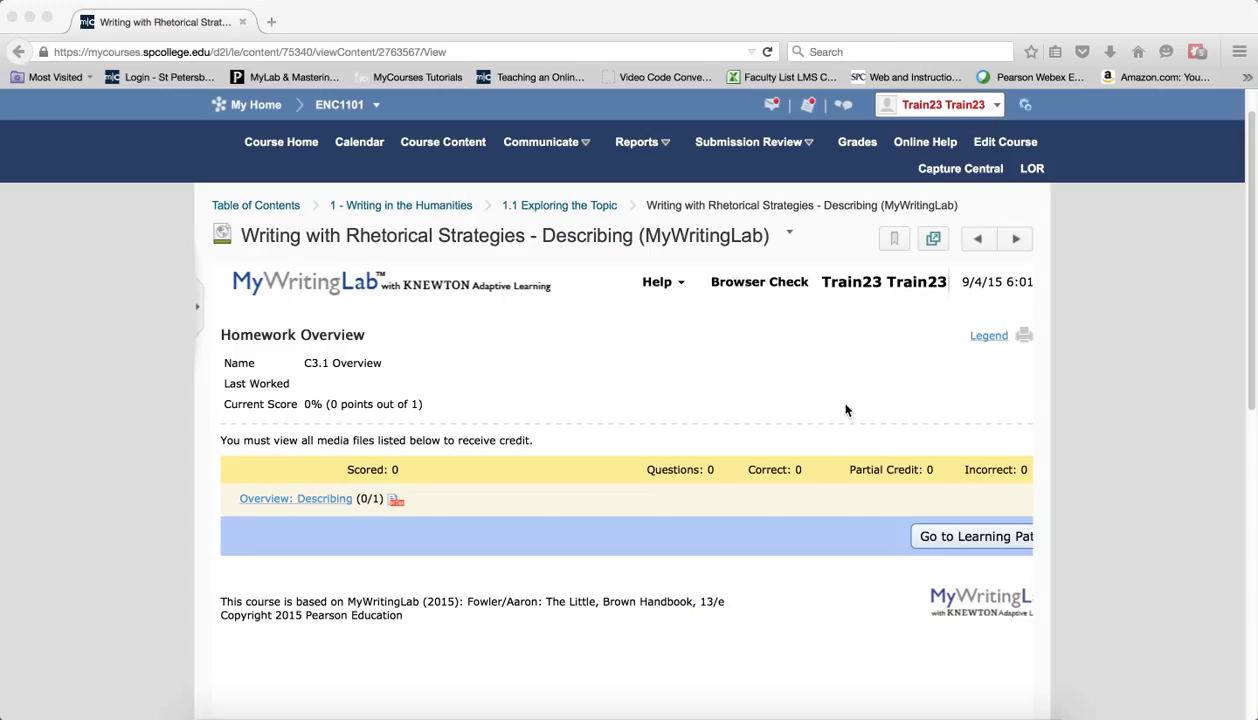
{"action": "mouse_move", "coordinate": [594, 394]}
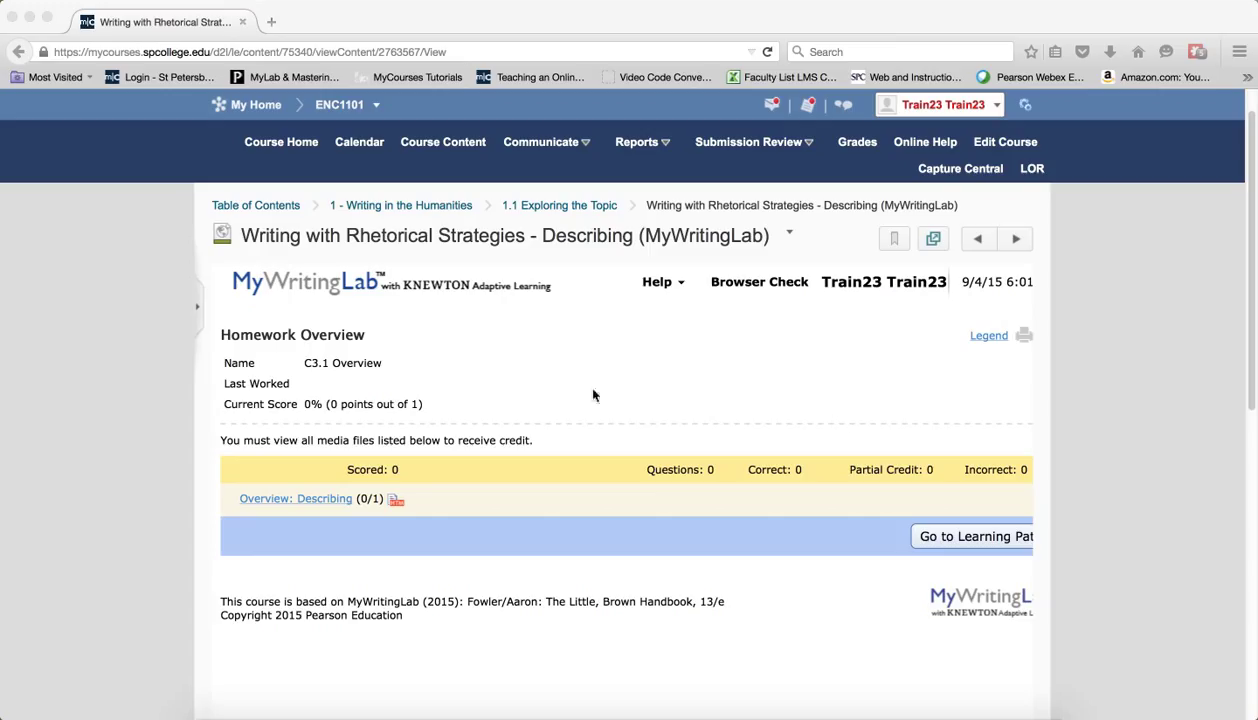
{"action": "mouse_move", "coordinate": [582, 444]}
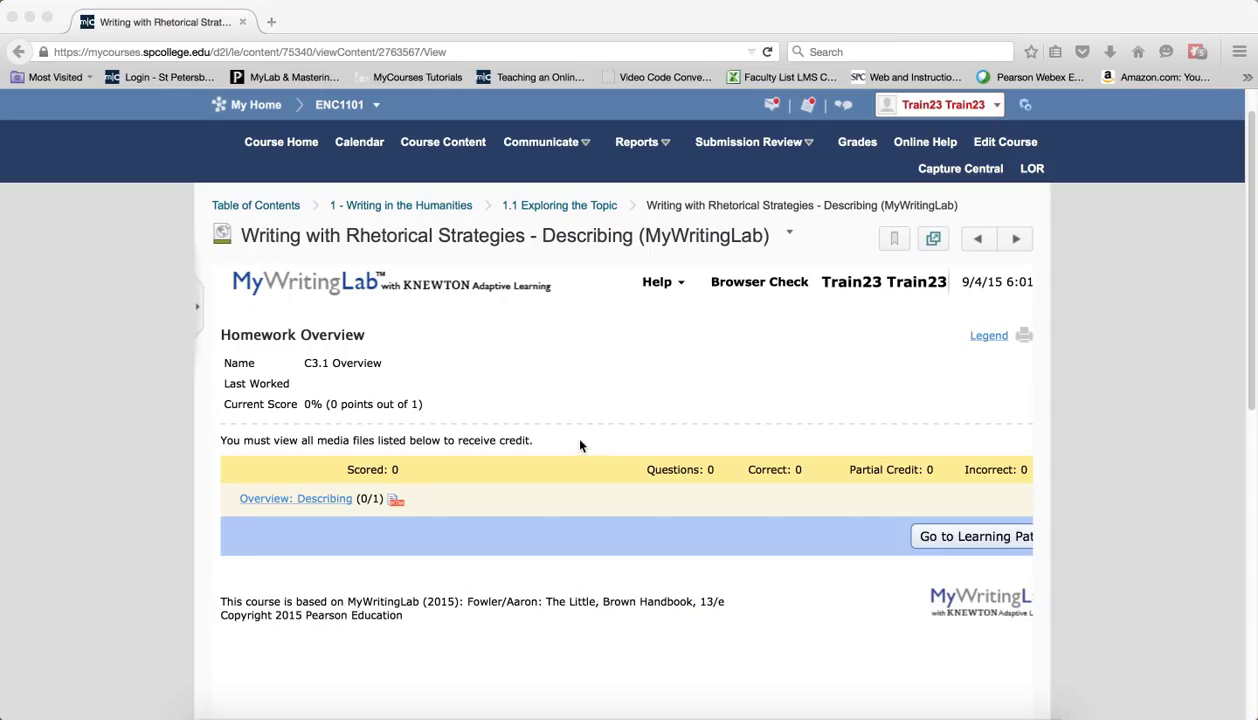
{"action": "mouse_move", "coordinate": [616, 432]}
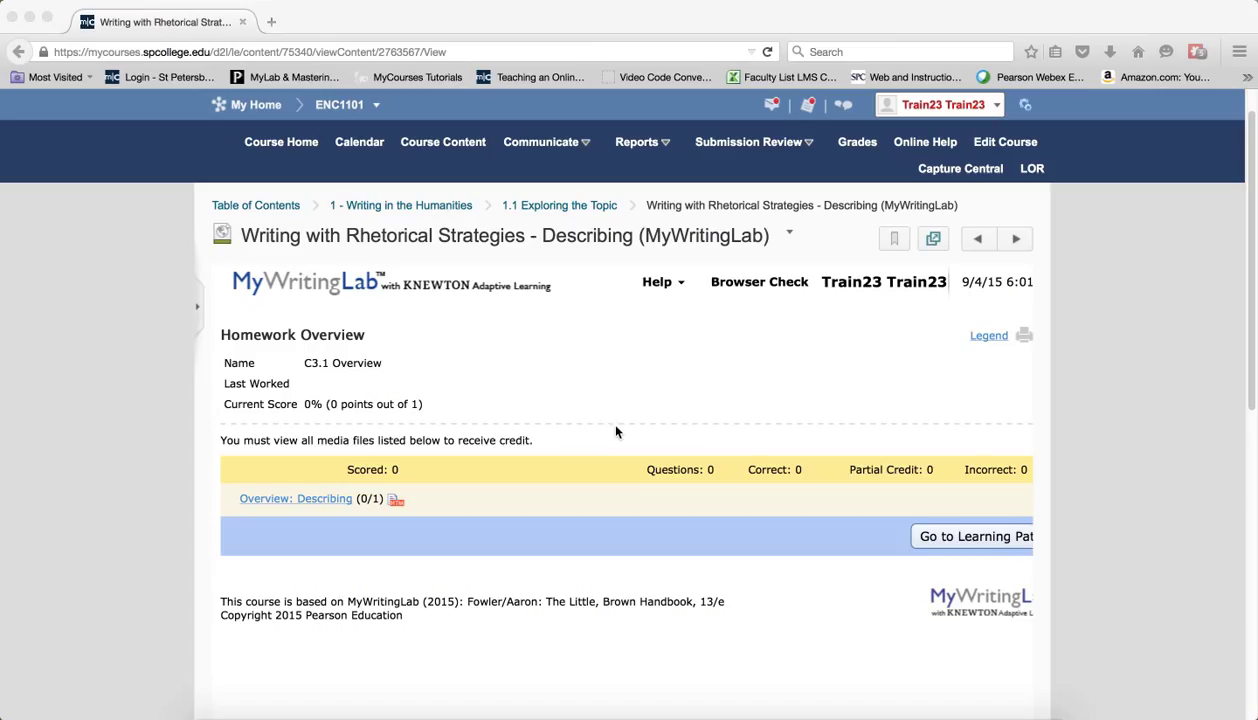